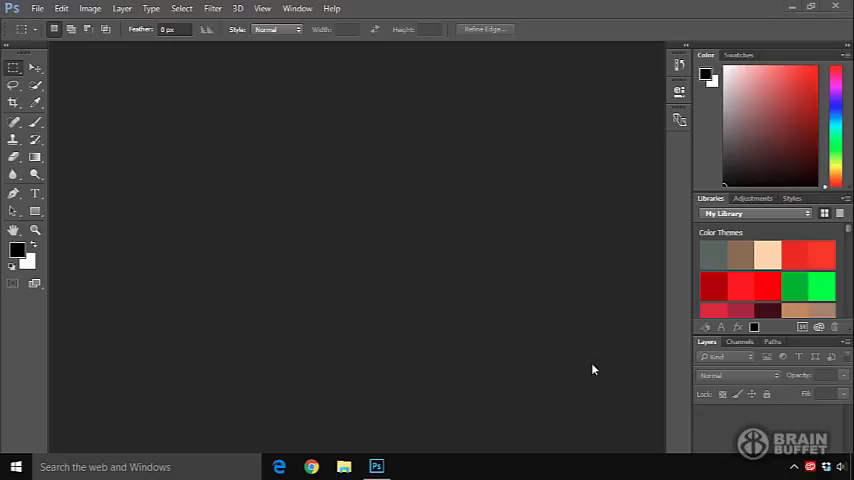
pyautogui.moveTo(118, 322)
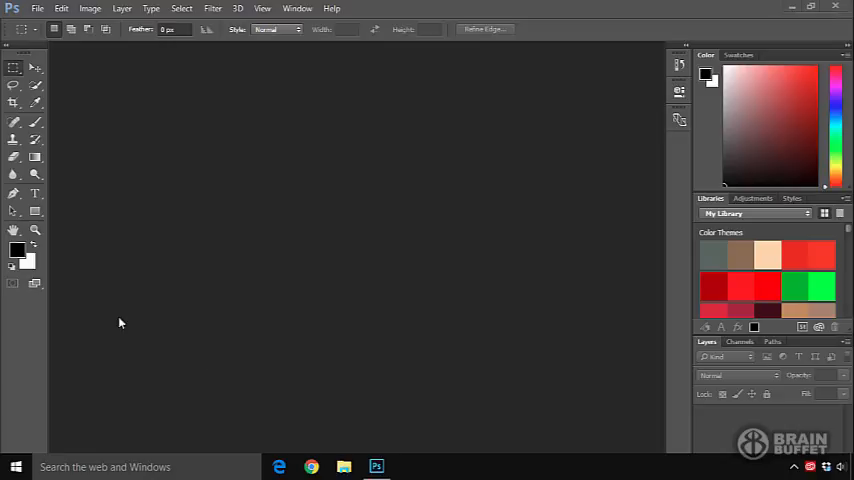
pyautogui.moveTo(589, 60)
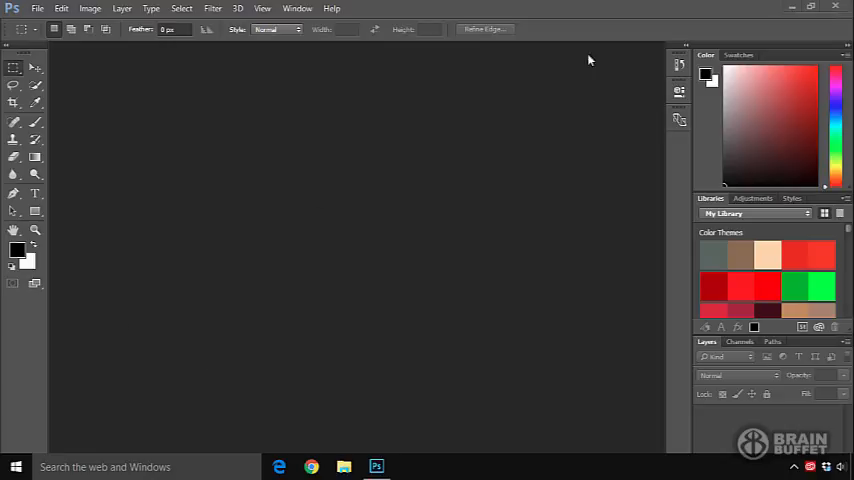
pyautogui.moveTo(785, 34)
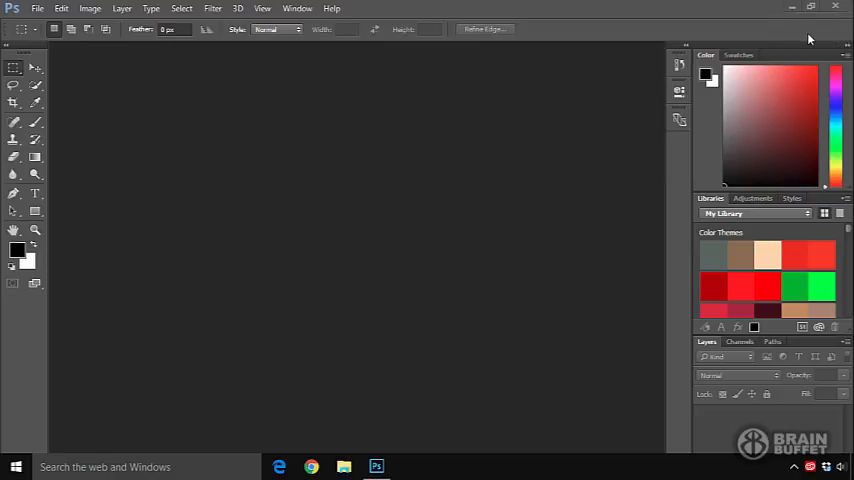
# Step: Apply the Brainbuffet workspace from the Window > Workspace menu
pyautogui.click(290, 8)
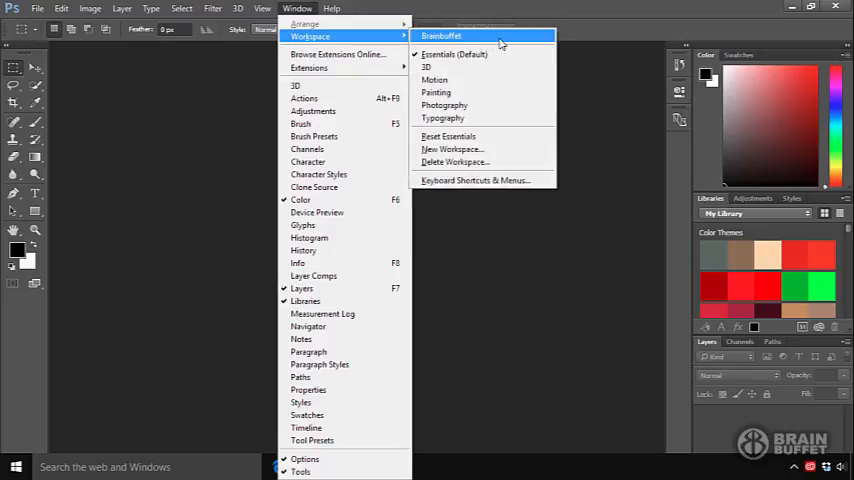
pyautogui.click(451, 36)
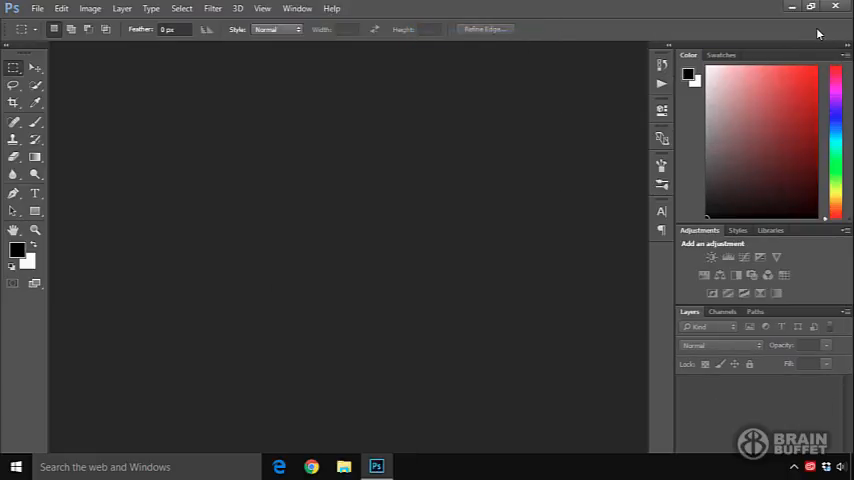
pyautogui.moveTo(600, 223)
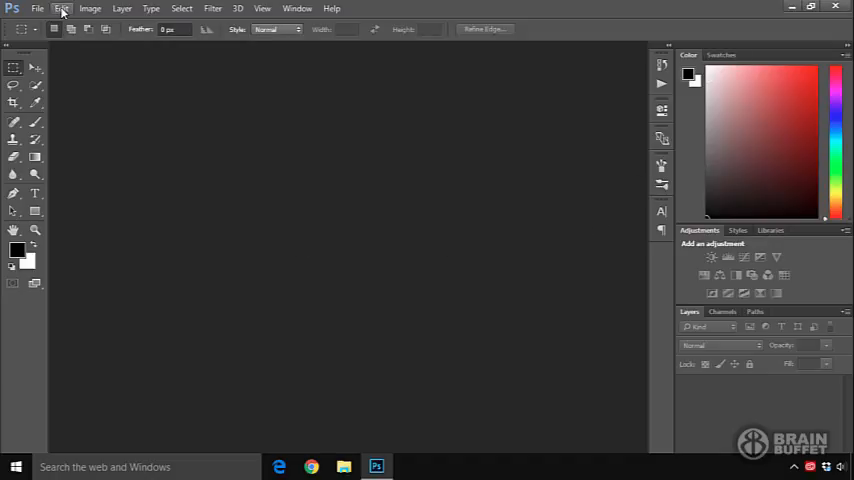
# Step: Open the Interface page of Photoshop Preferences from the Edit menu
pyautogui.click(63, 8)
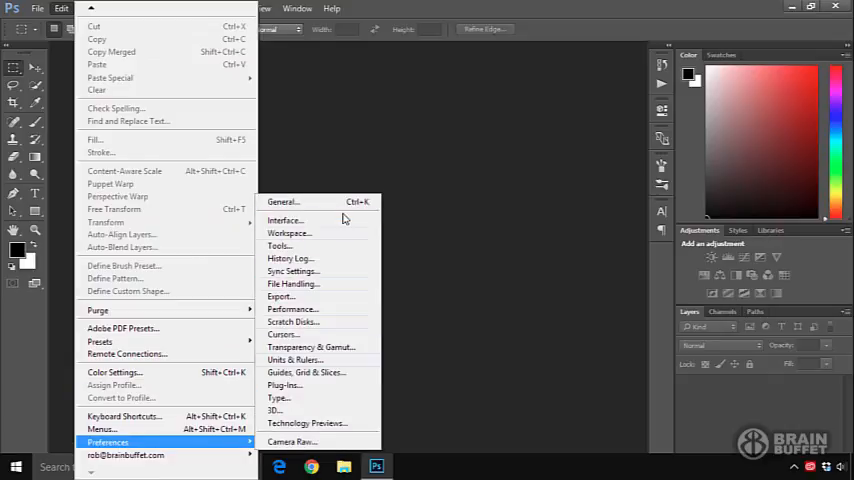
pyautogui.click(285, 219)
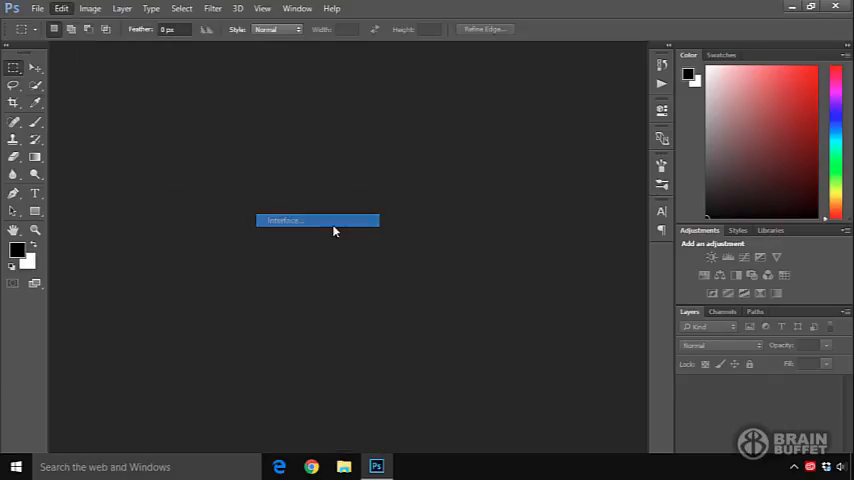
# Step: Set UI Scaling to 100% and UI Font Size to Medium in Interface preferences
pyautogui.click(317, 220)
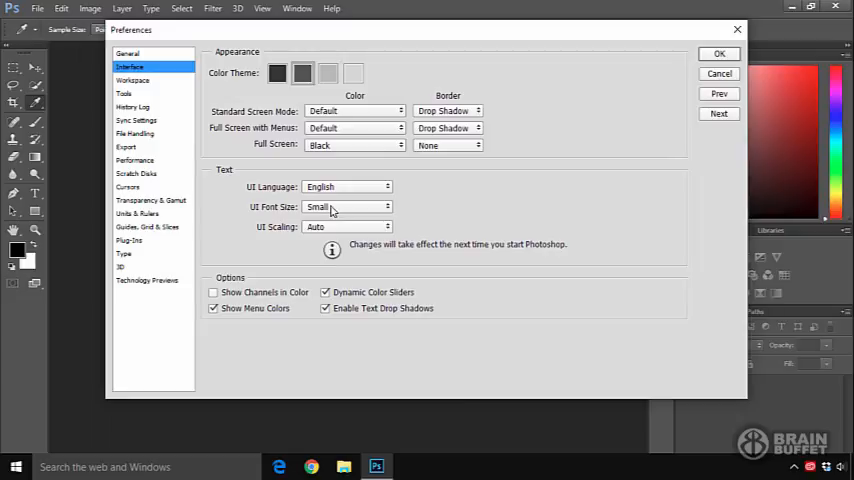
pyautogui.moveTo(297, 177)
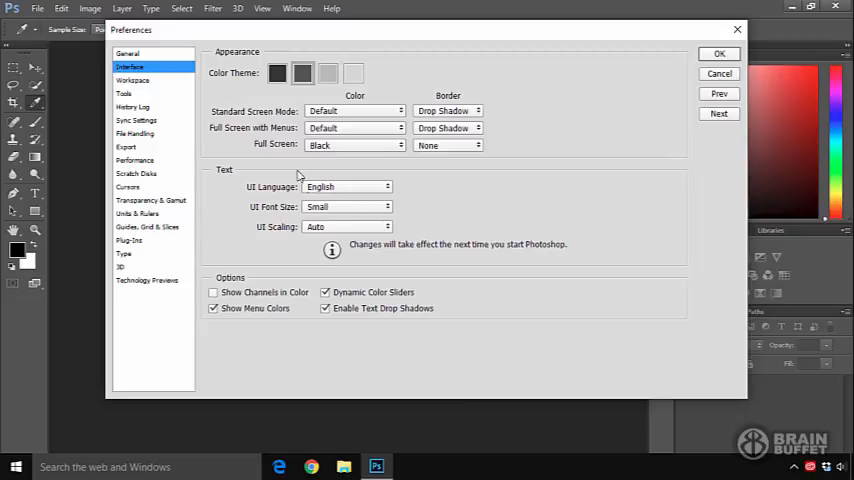
pyautogui.moveTo(345, 220)
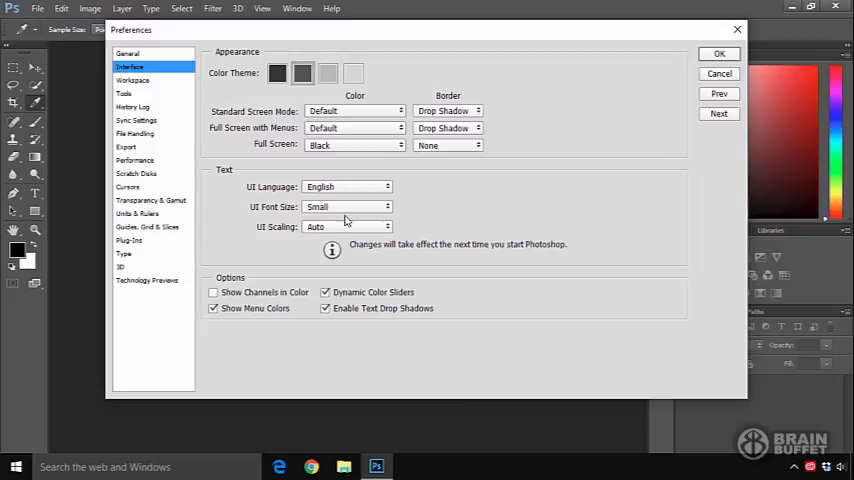
pyautogui.moveTo(382, 207)
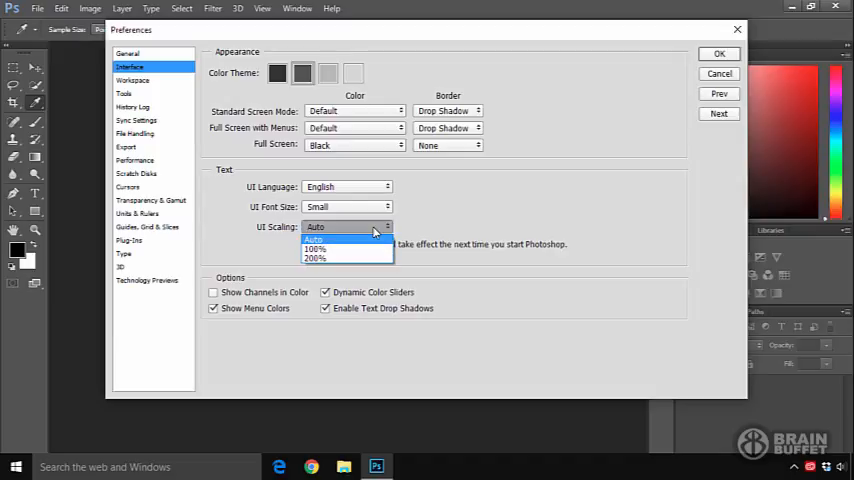
pyautogui.moveTo(345, 249)
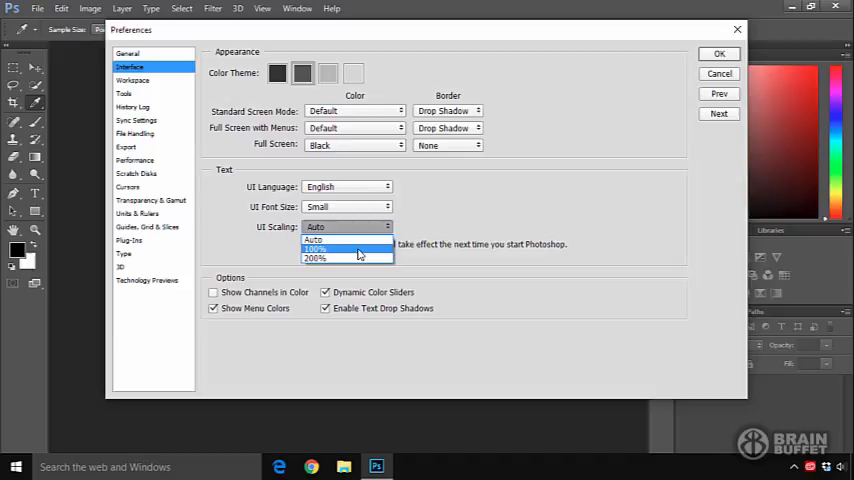
pyautogui.click(330, 249)
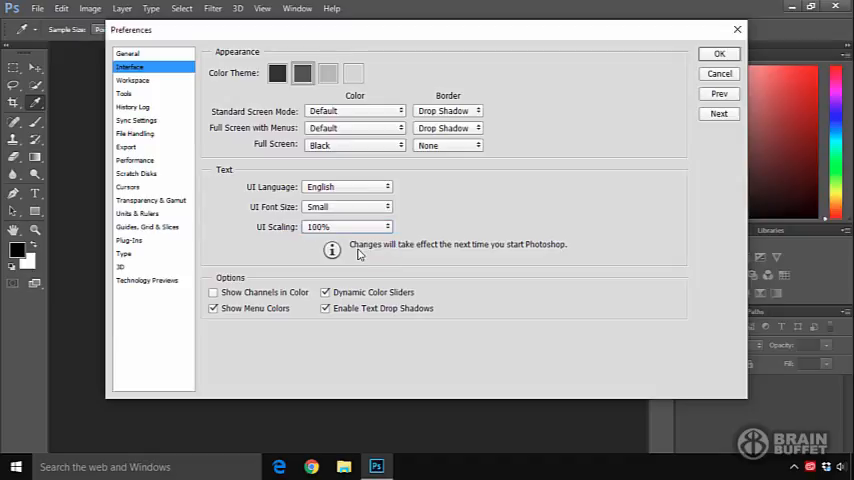
pyautogui.moveTo(374, 278)
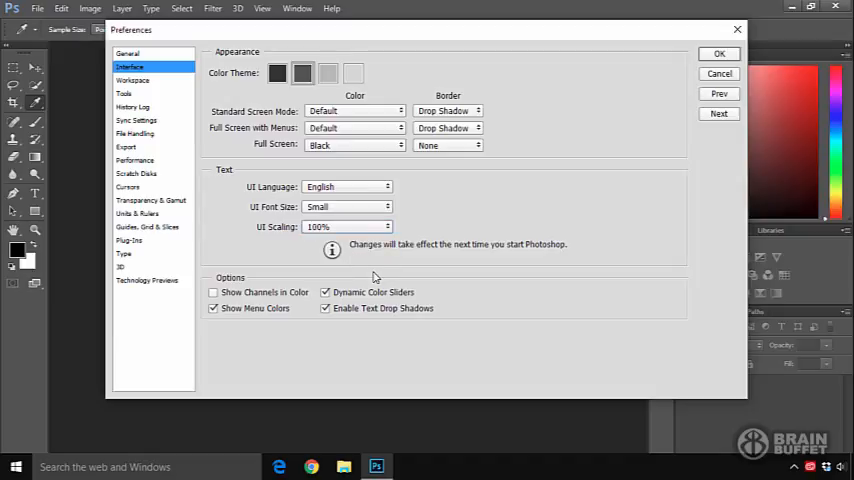
pyautogui.moveTo(387, 206)
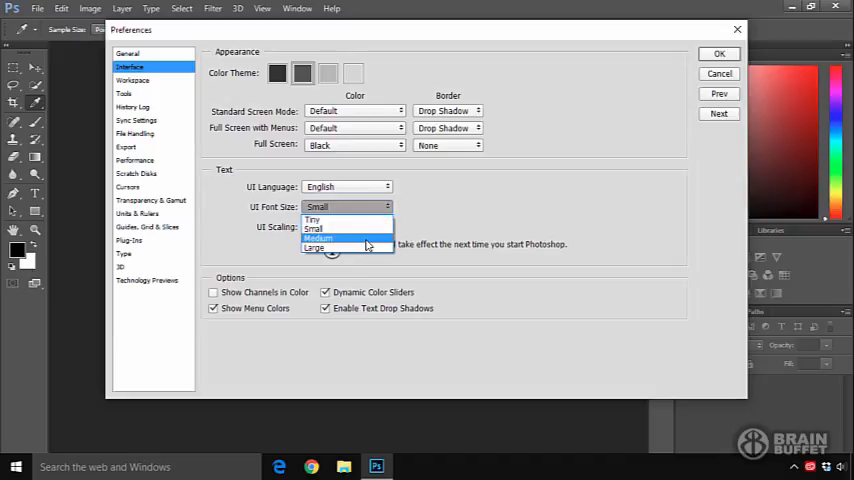
pyautogui.click(319, 238)
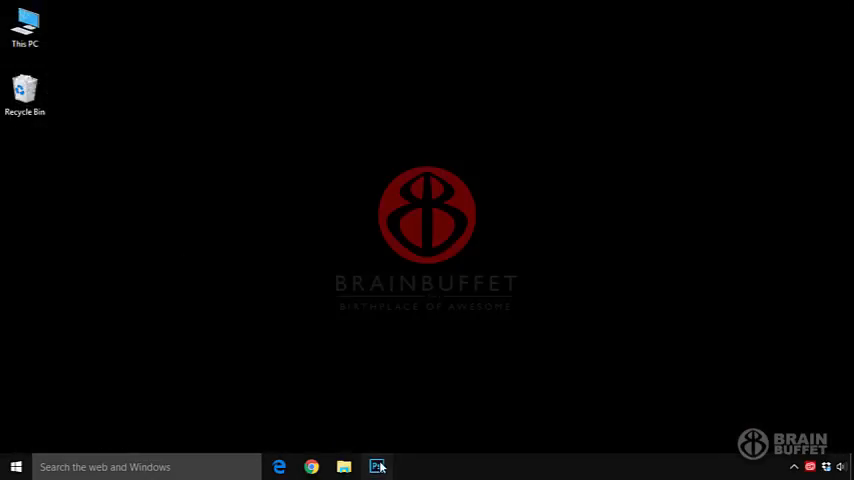
# Step: Relaunch Photoshop from its taskbar icon
pyautogui.click(377, 466)
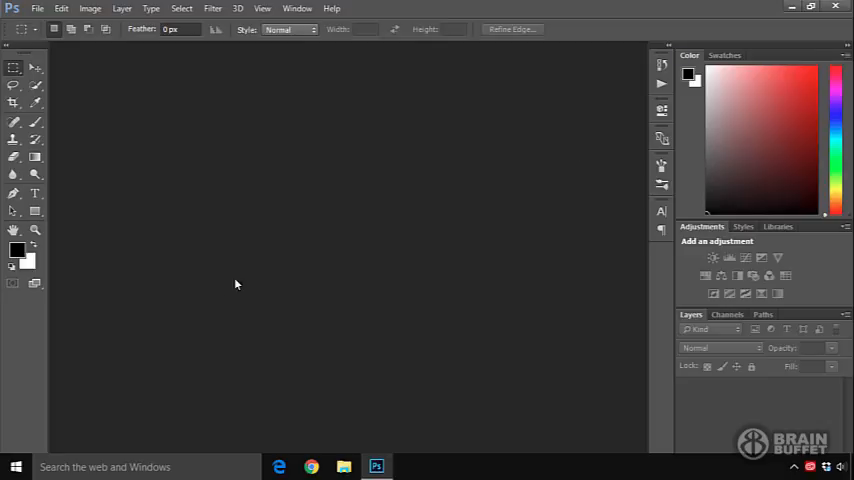
# Step: Open the Workspace page of Photoshop Preferences from the Edit menu
pyautogui.click(63, 9)
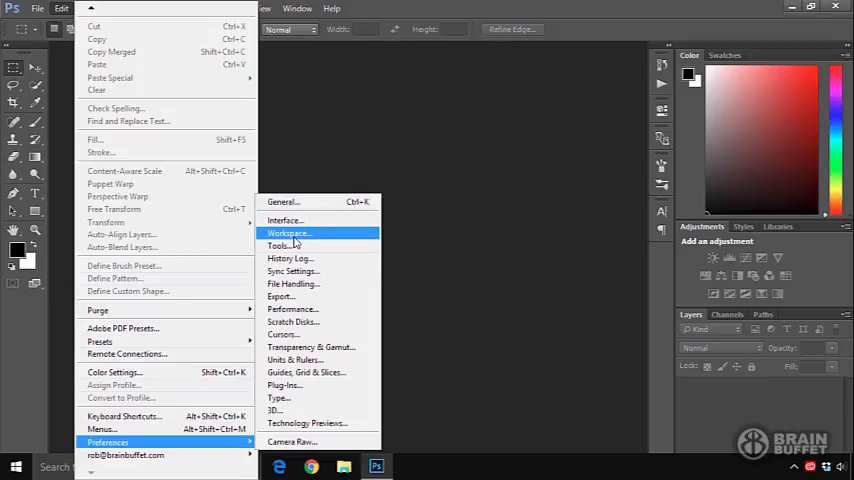
pyautogui.click(289, 233)
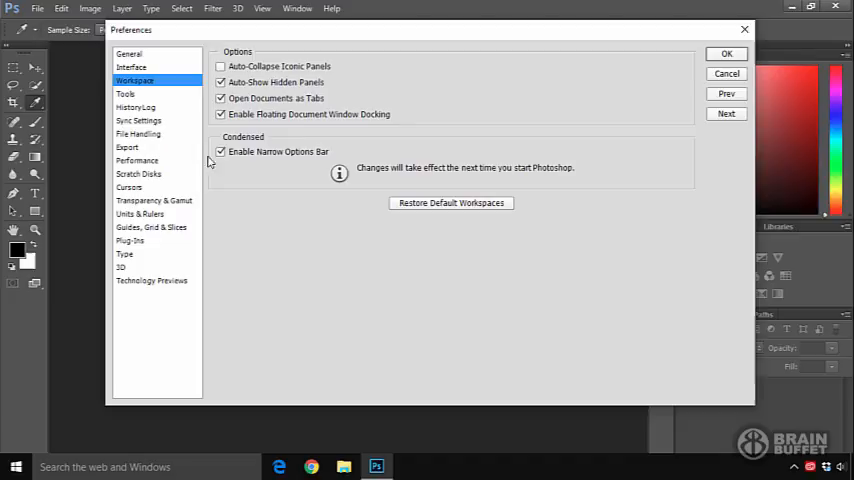
# Step: Disable Enable Narrow Options Bar, confirm the preferences, and relaunch Photoshop from the taskbar
pyautogui.click(219, 151)
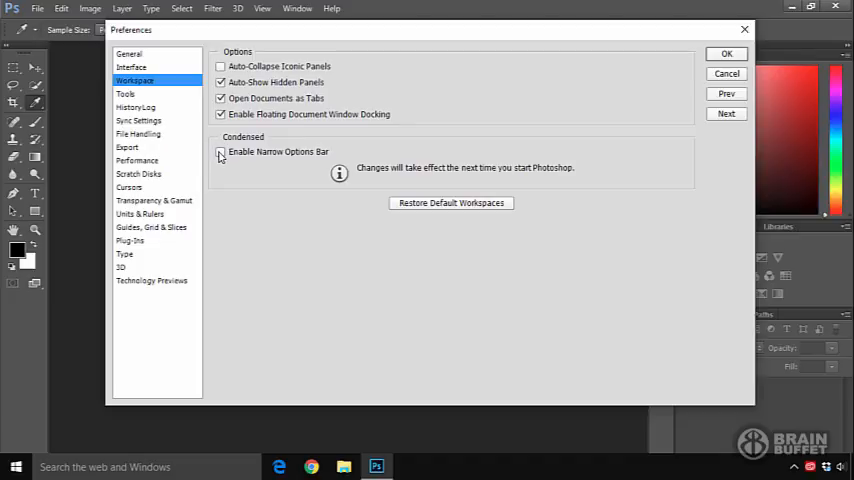
pyautogui.click(136, 66)
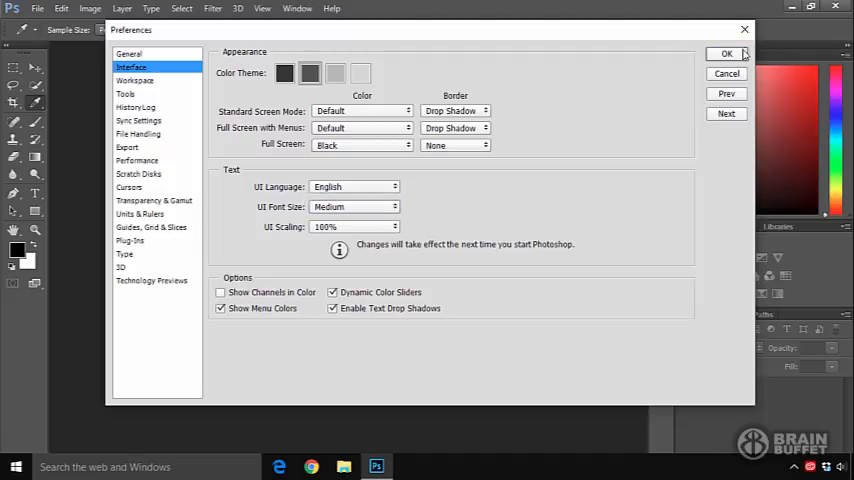
pyautogui.click(725, 53)
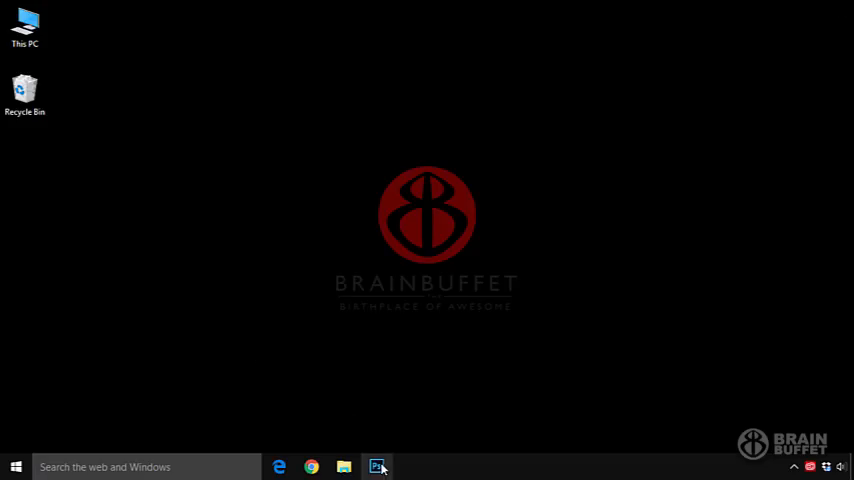
pyautogui.click(378, 466)
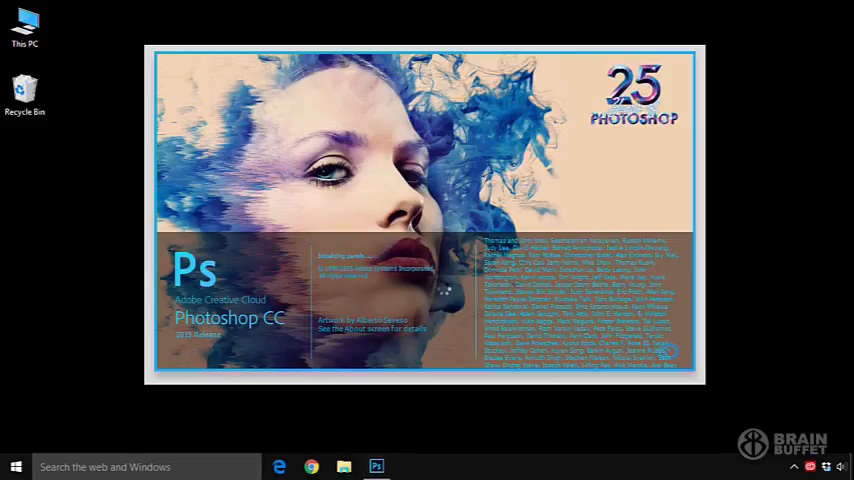